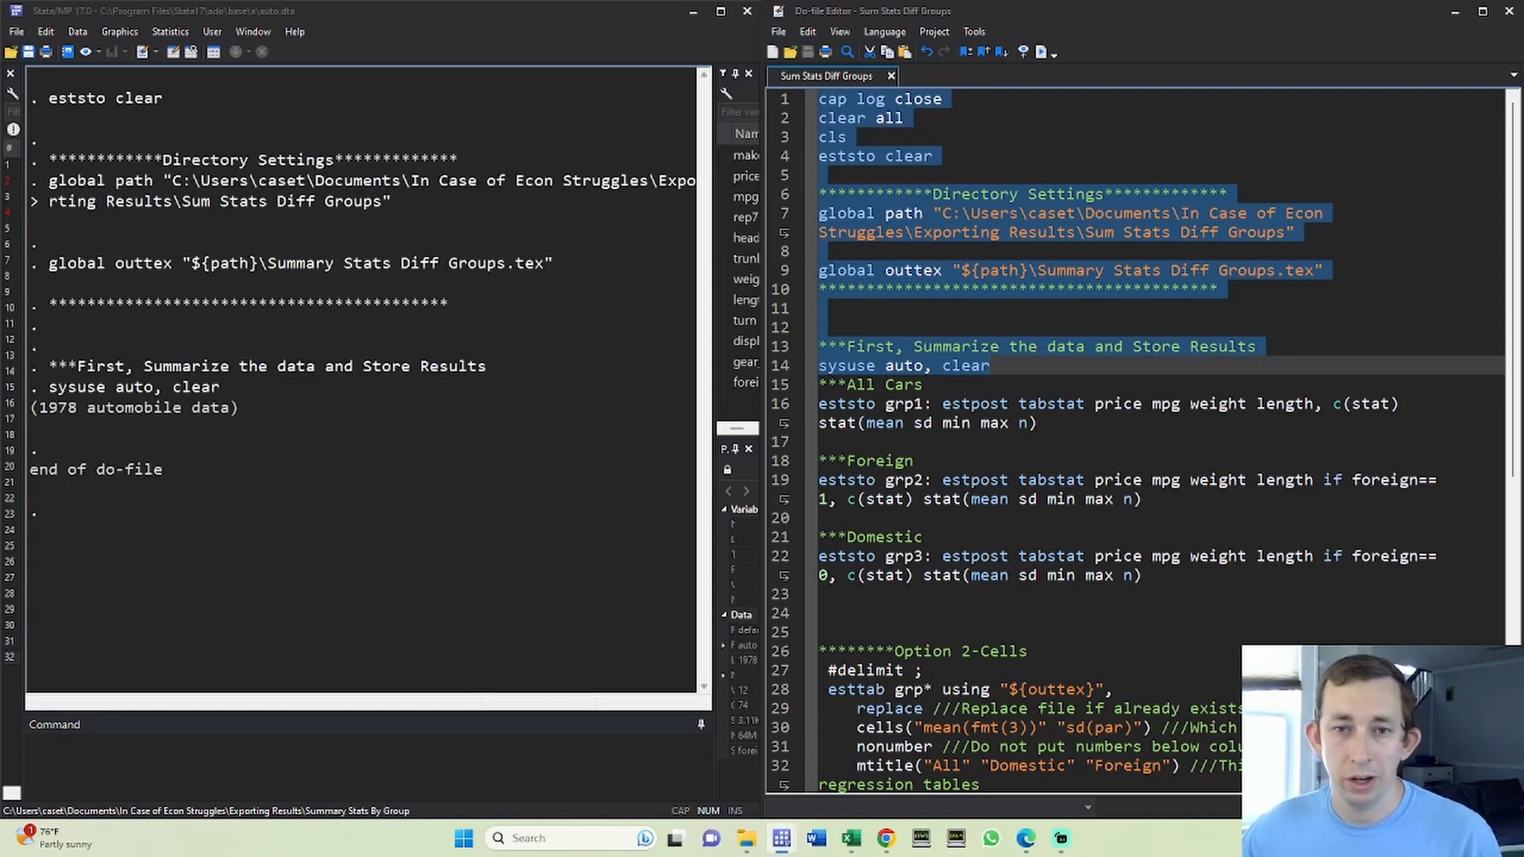
Store summary stats for price, mpg, weight and length by group via estpost tabstat
click(989, 365)
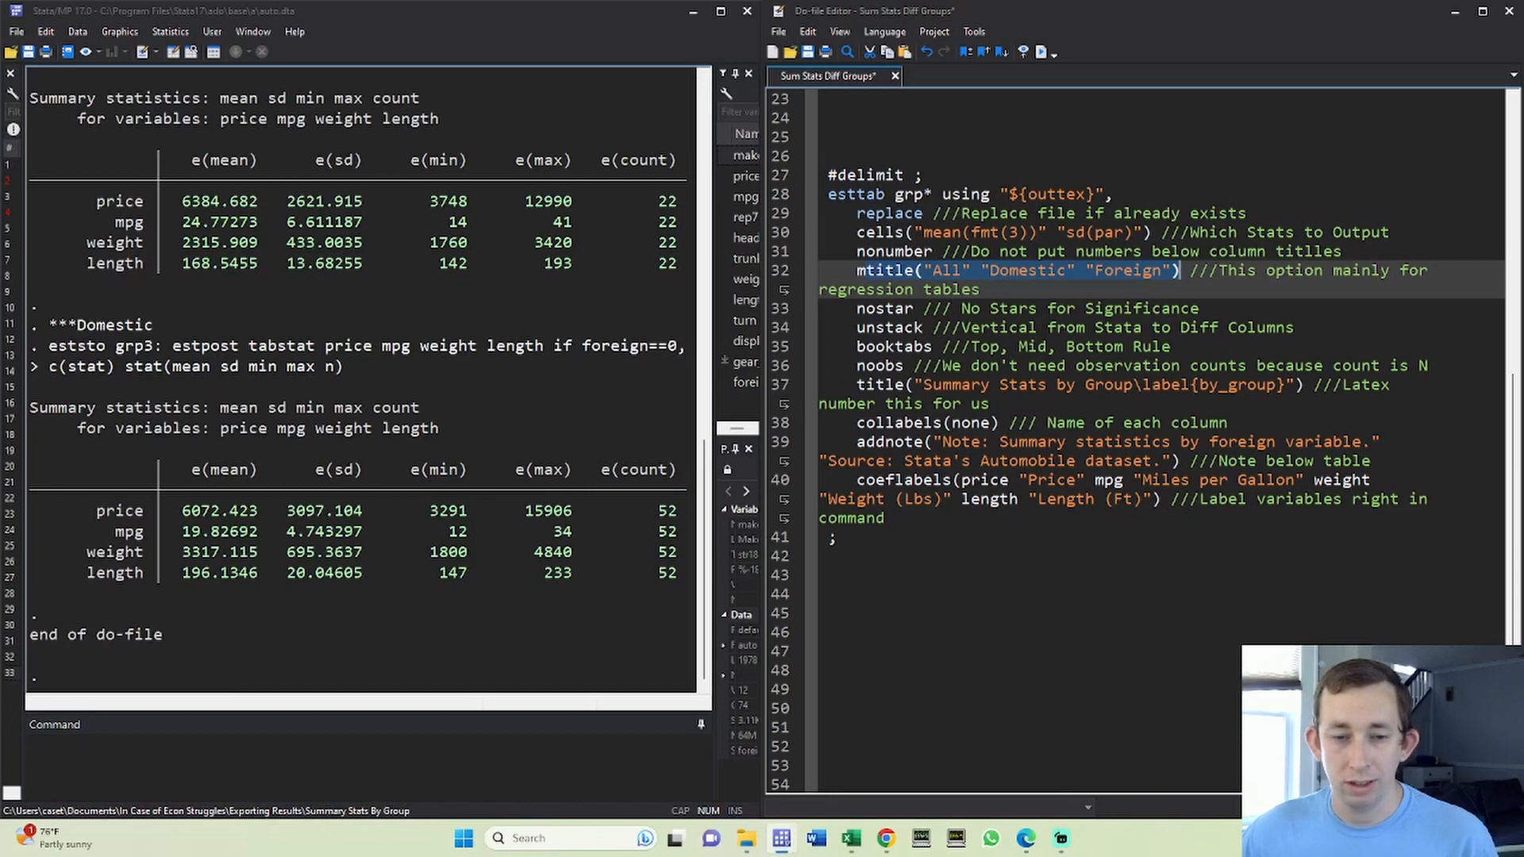
scroll(up, 3)
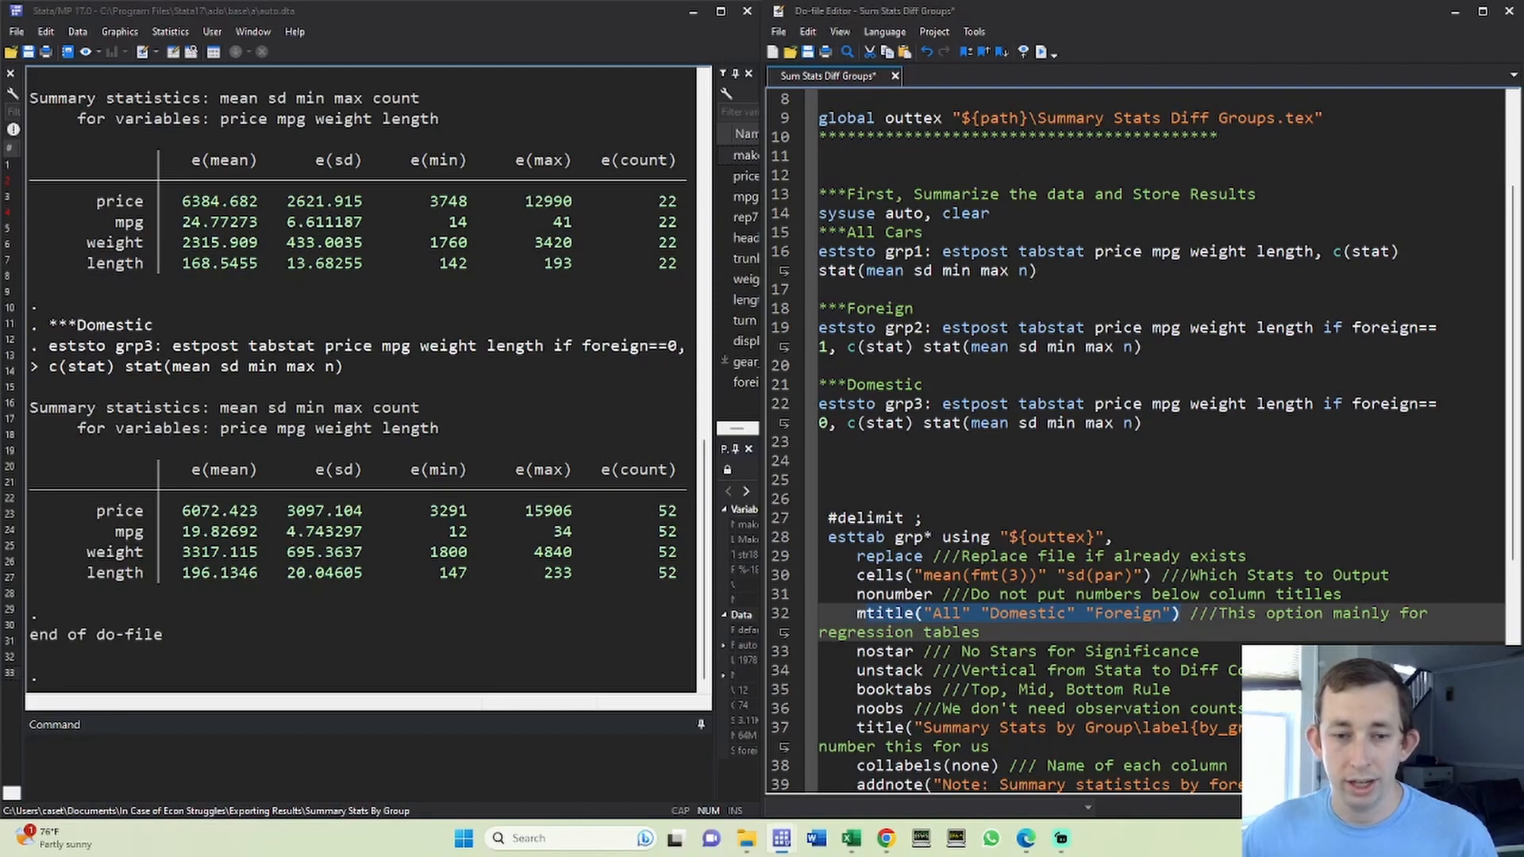
scroll(down, 3)
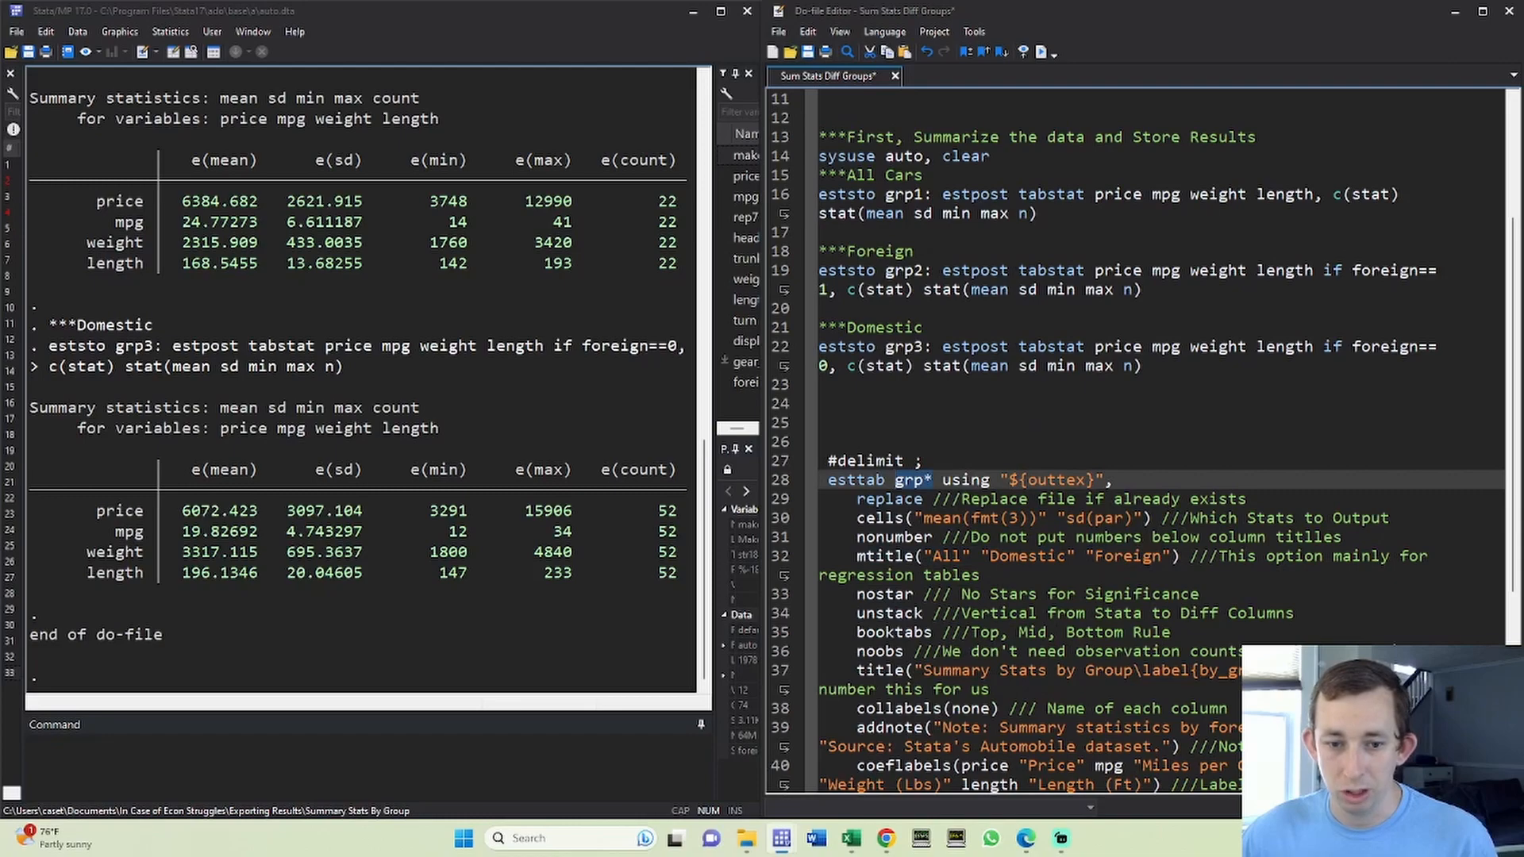
scroll(down, 3)
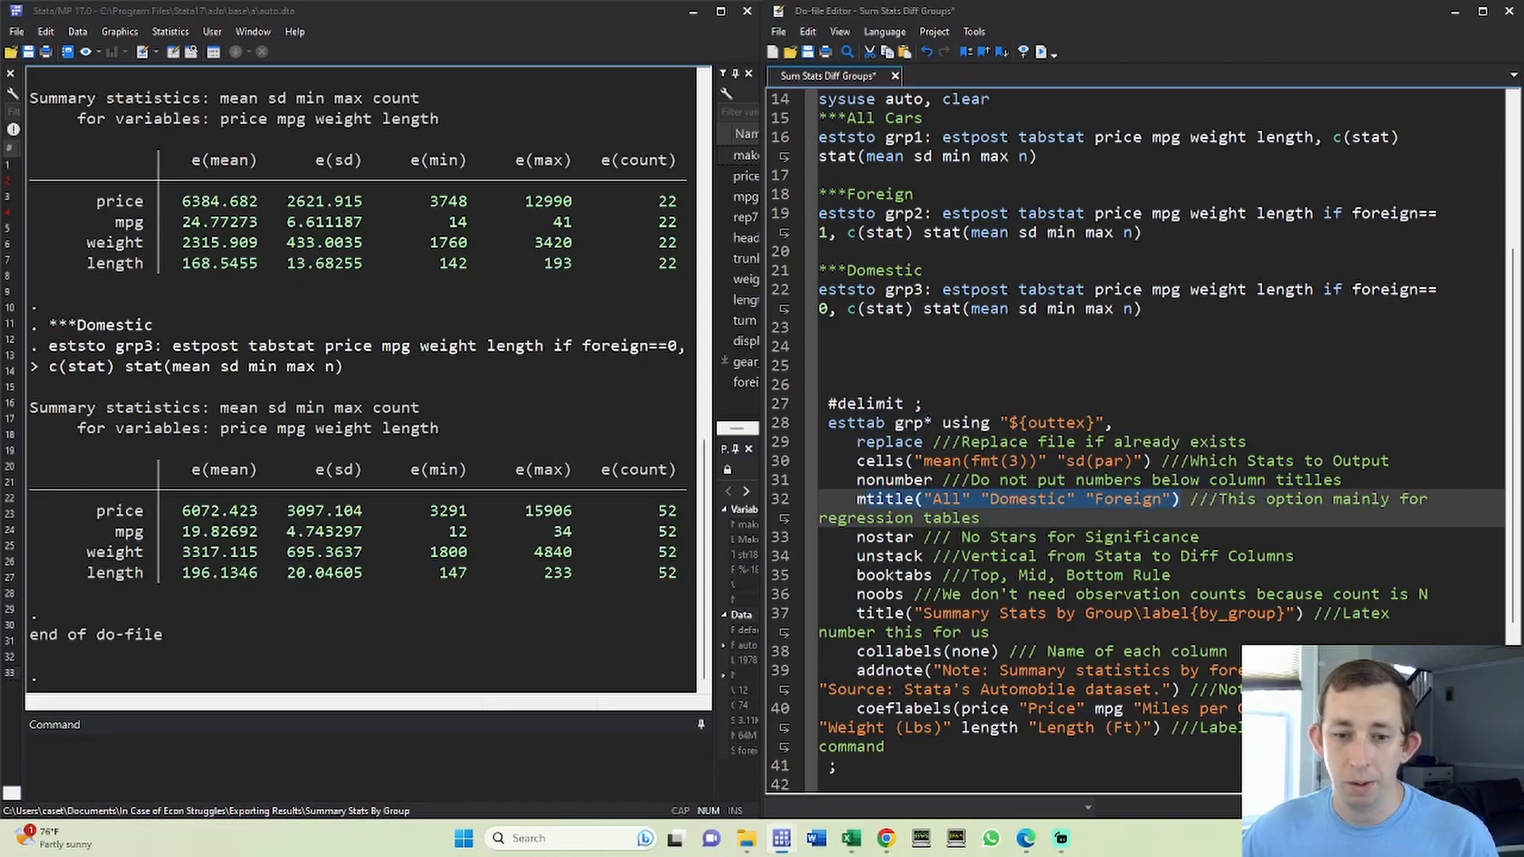
scroll(down, 3)
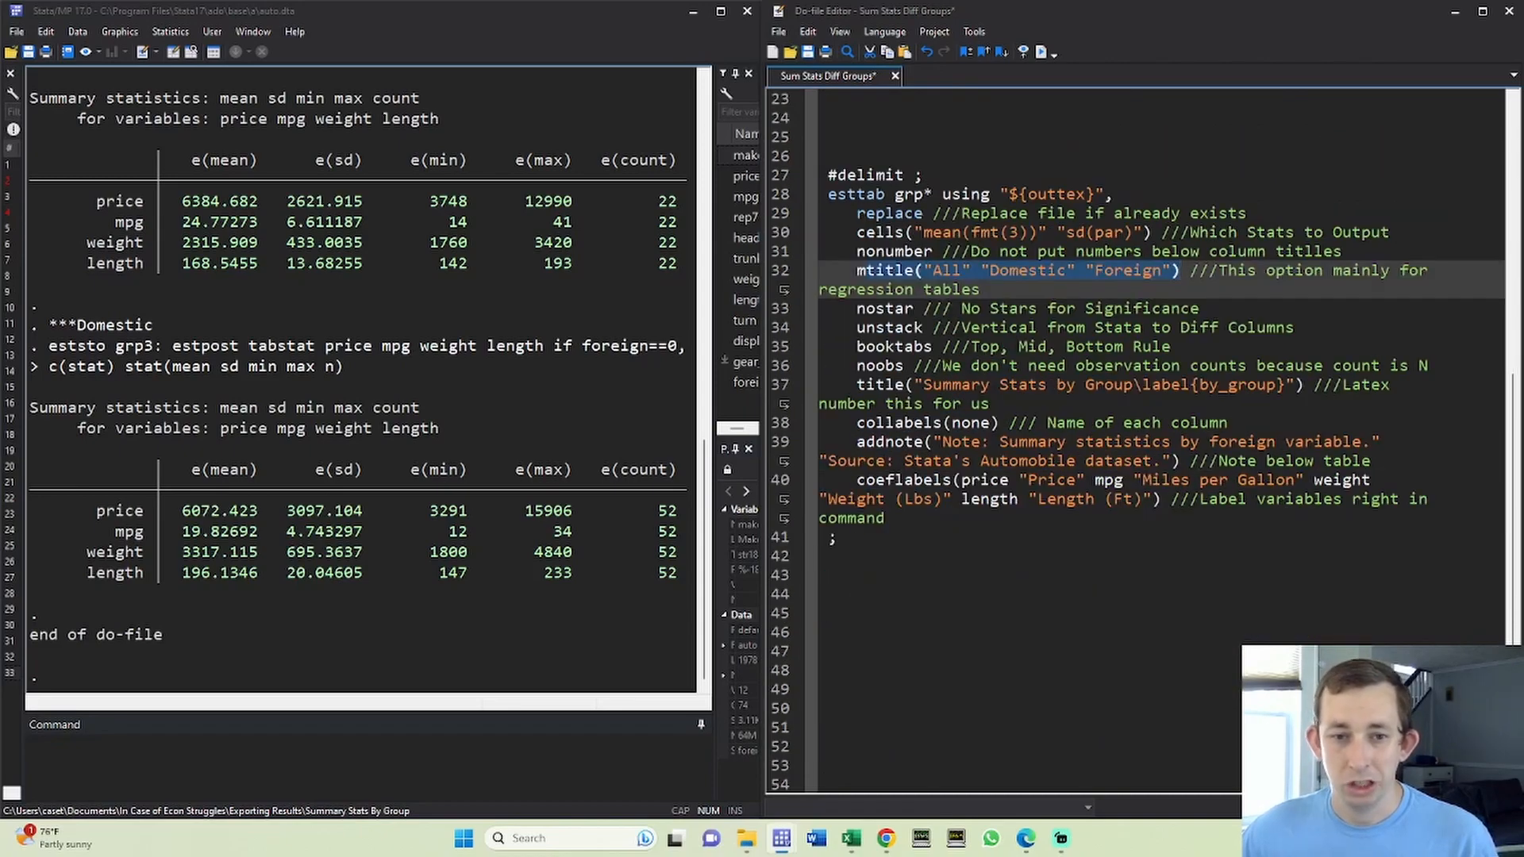